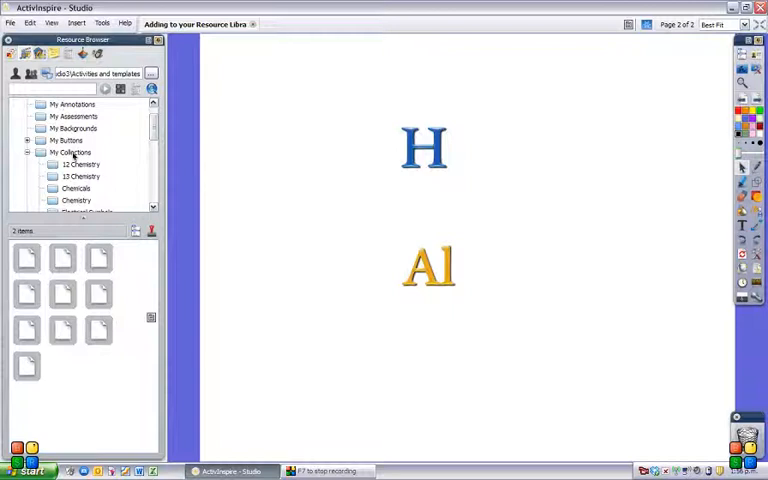
Create a new folder named Elements under My Collections in the Resource Browser
right_click(70, 152)
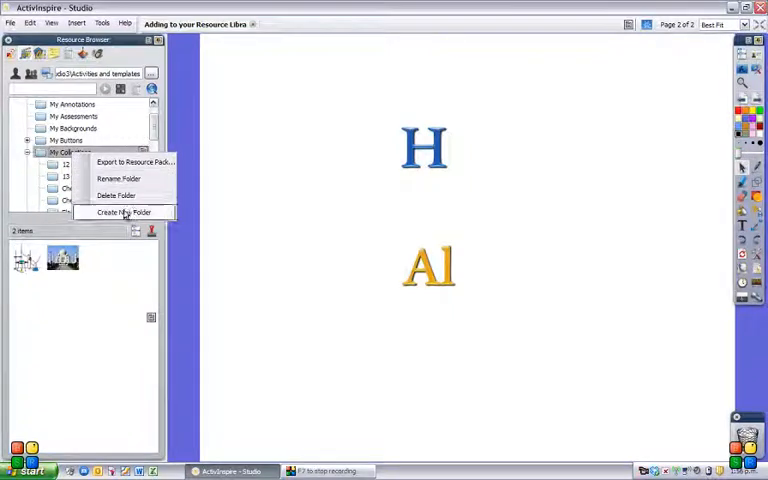
left_click(124, 212)
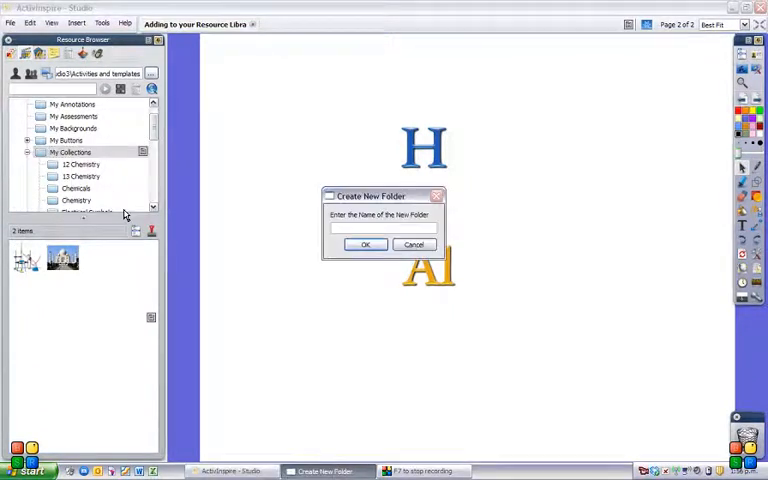
type("Ele")
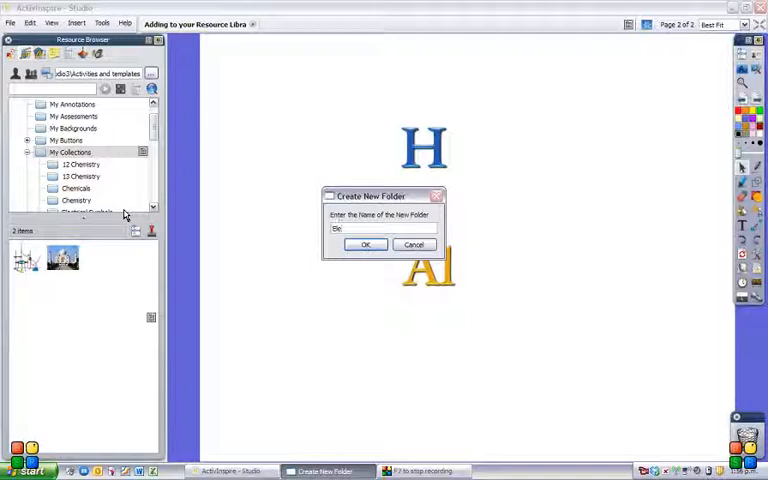
type("lements")
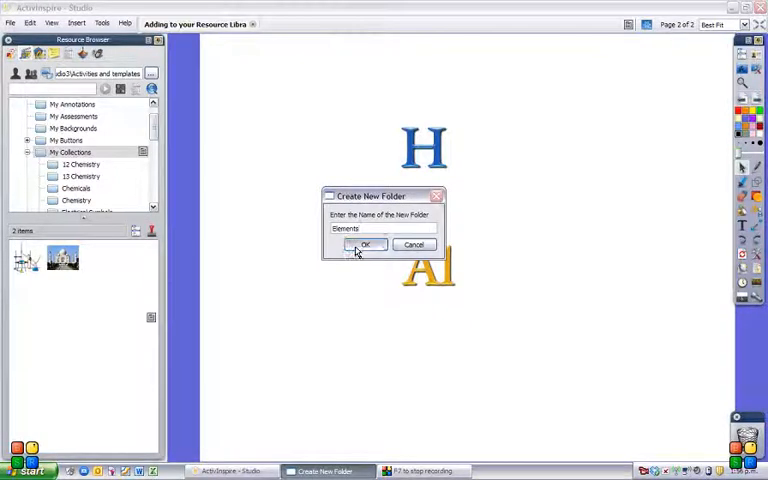
left_click(366, 244)
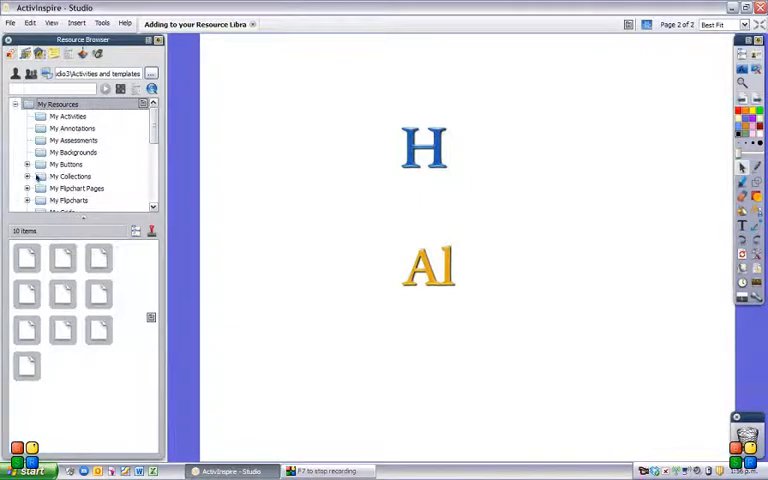
Drag the H text object from the flipchart page into the Elements folder
left_click(28, 176)
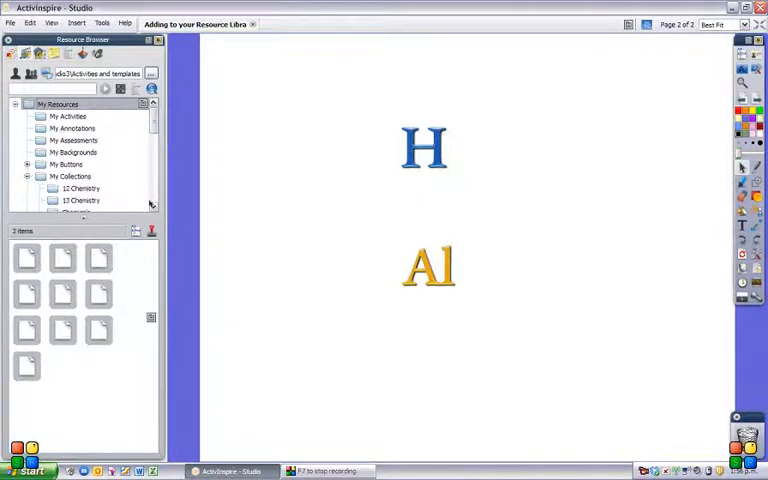
scroll("down", 3)
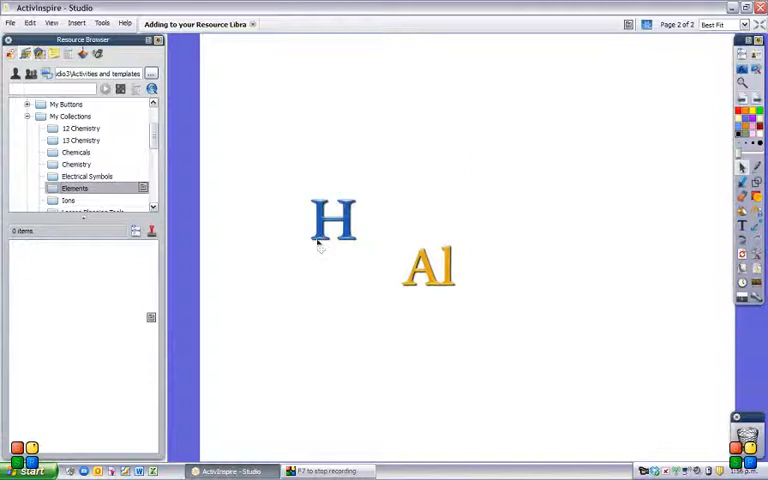
left_click_drag(336, 220, 424, 148)
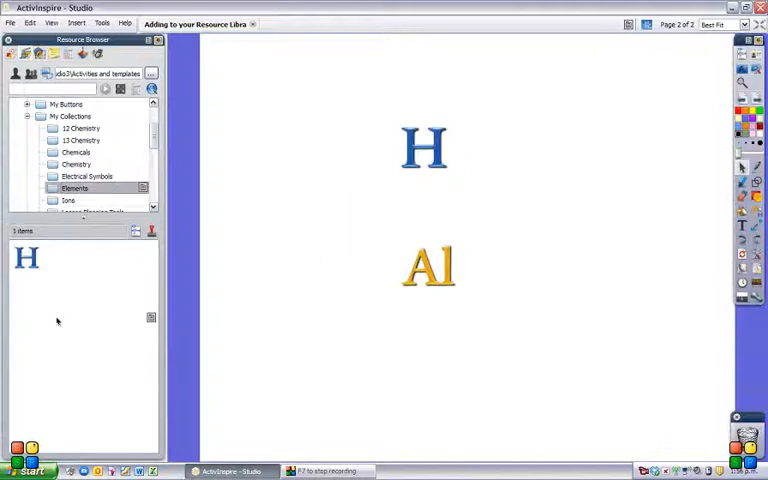
mouse_move(64, 300)
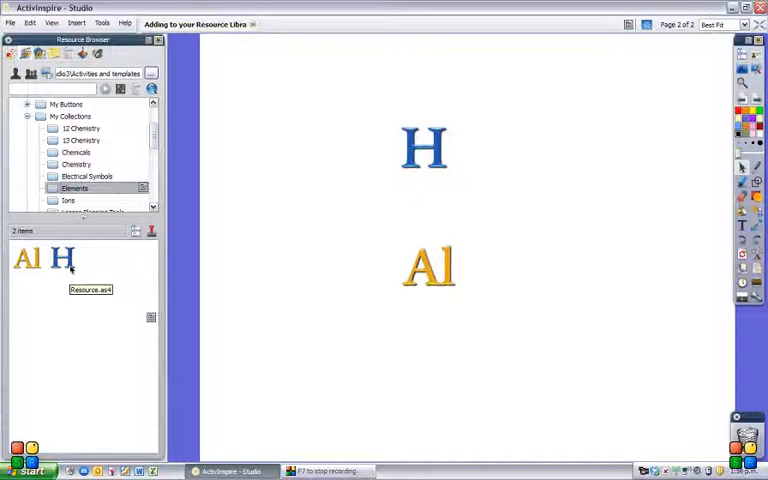
Rename the H resource in the Elements folder to Hydrogen
right_click(64, 260)
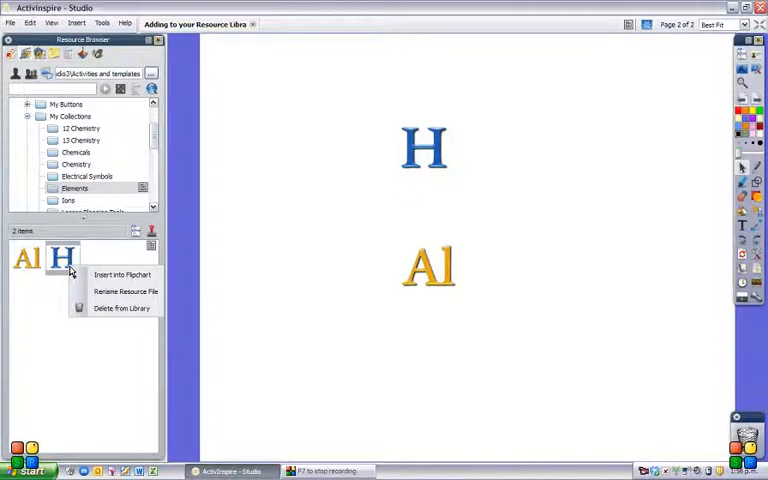
left_click(124, 292)
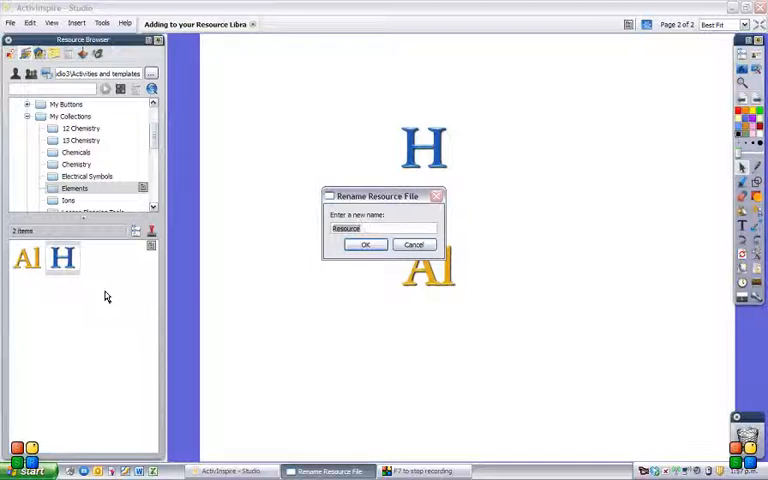
type("Hydrogen")
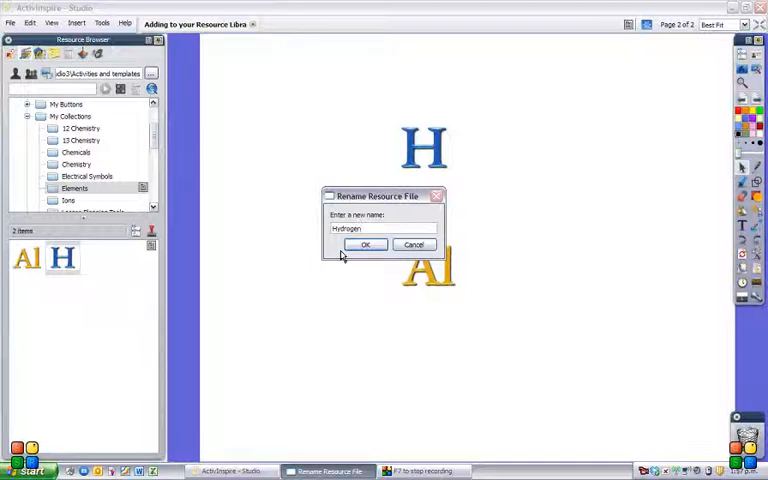
left_click(364, 244)
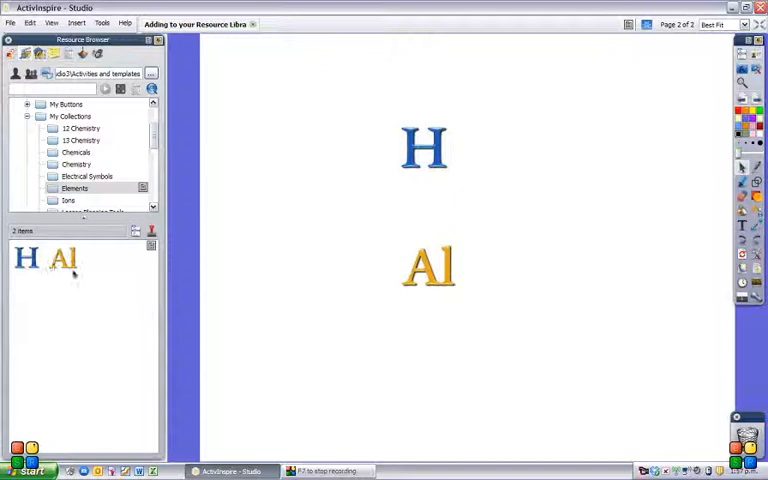
mouse_move(62, 258)
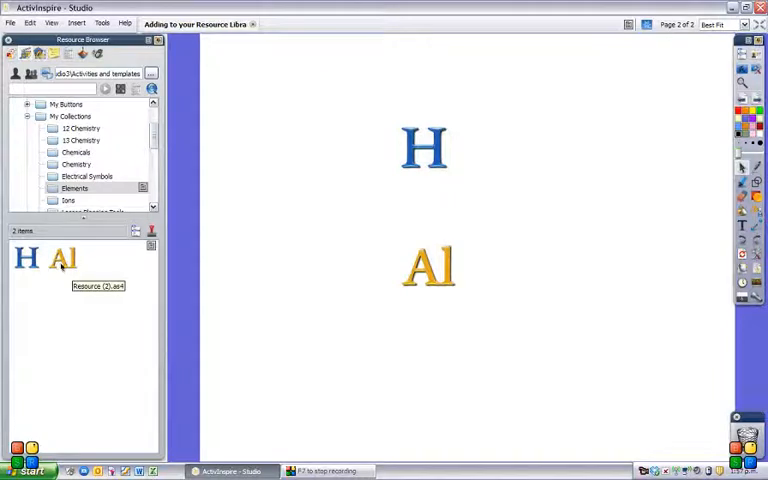
Rename the Al resource in the Elements folder to Aluminium
right_click(62, 258)
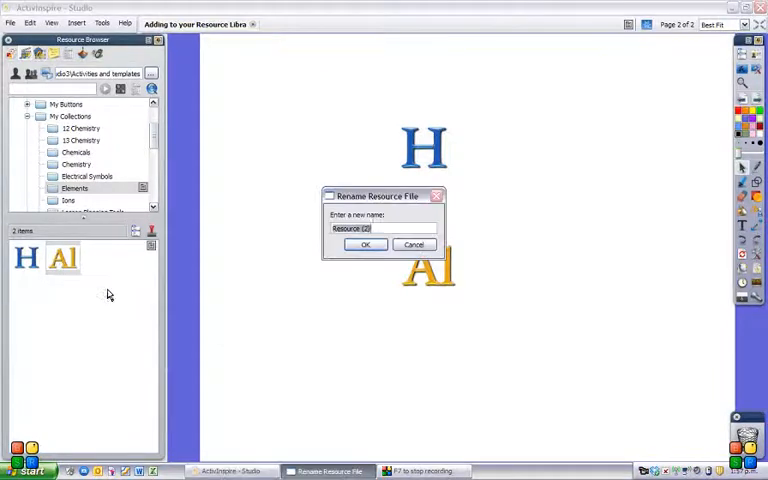
type("Alum")
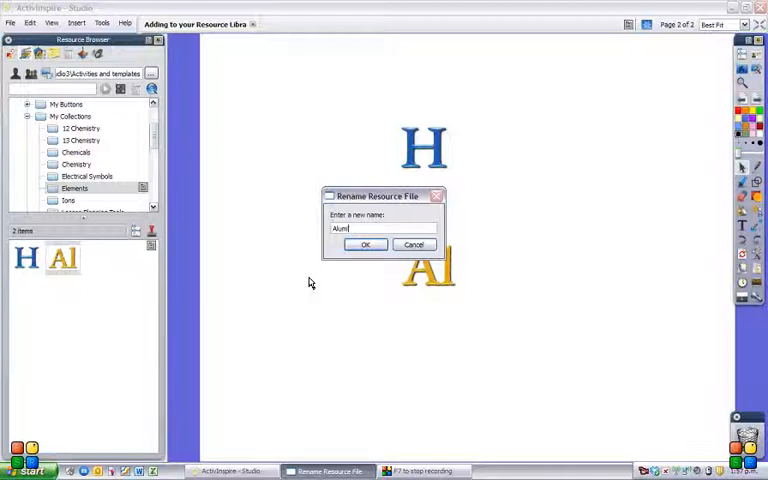
type("inium")
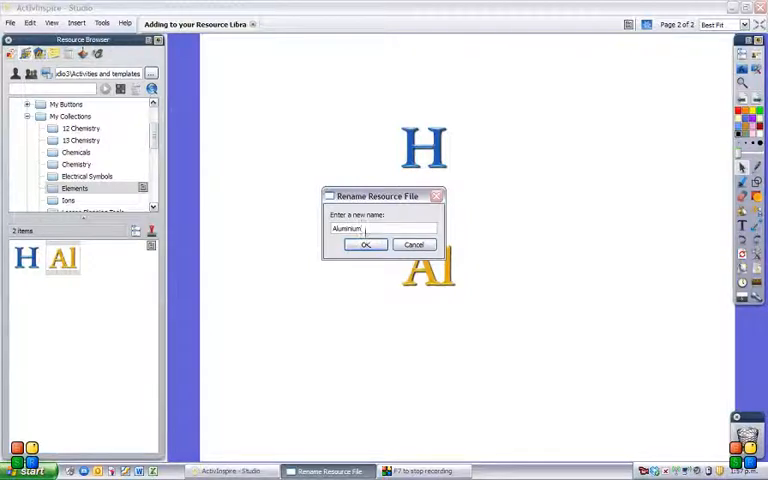
left_click(366, 244)
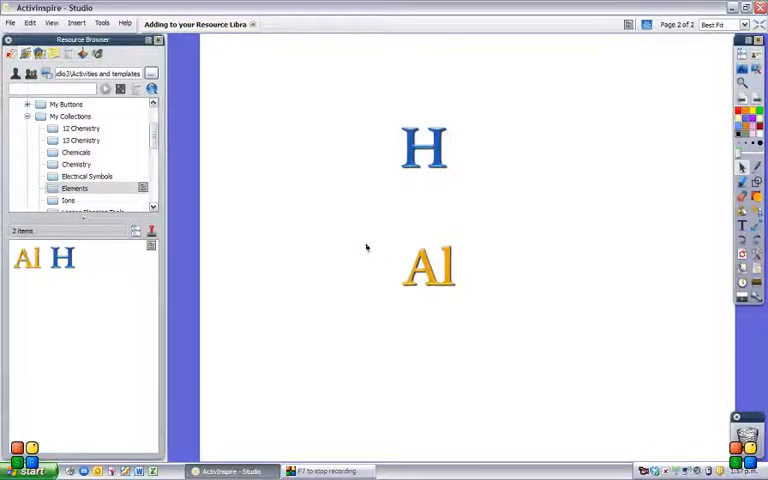